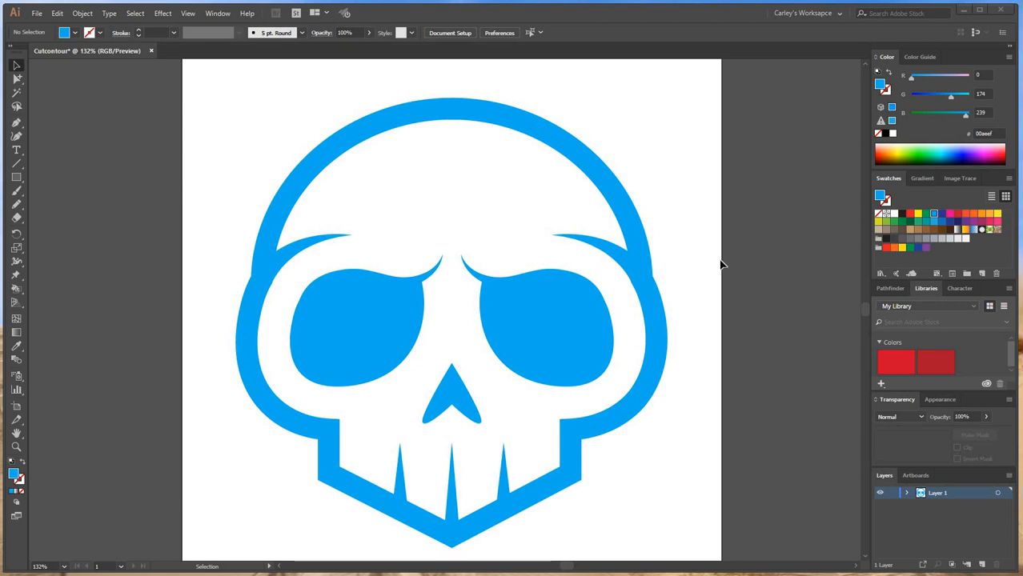
pyautogui.moveTo(740, 335)
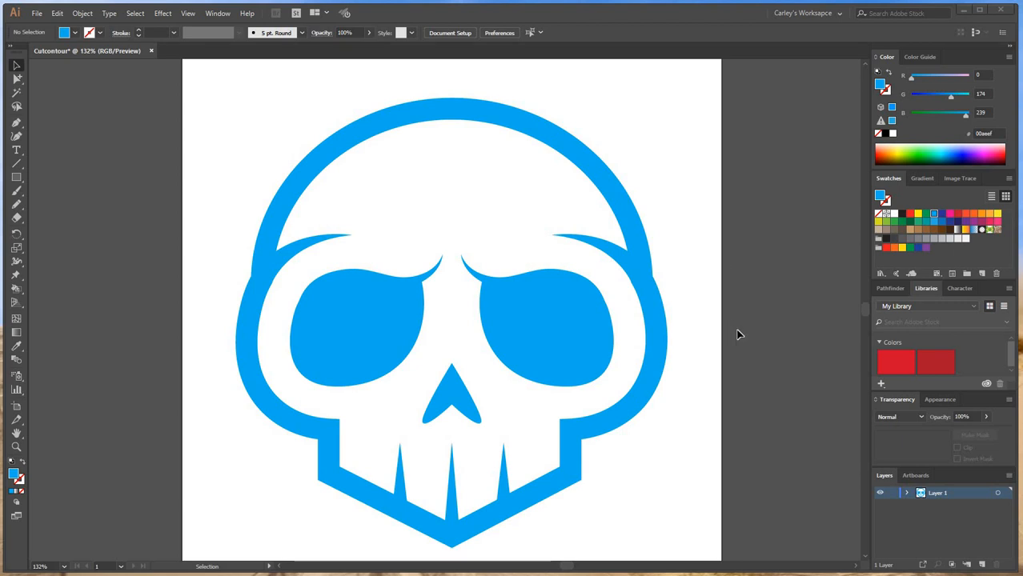
pyautogui.moveTo(729, 372)
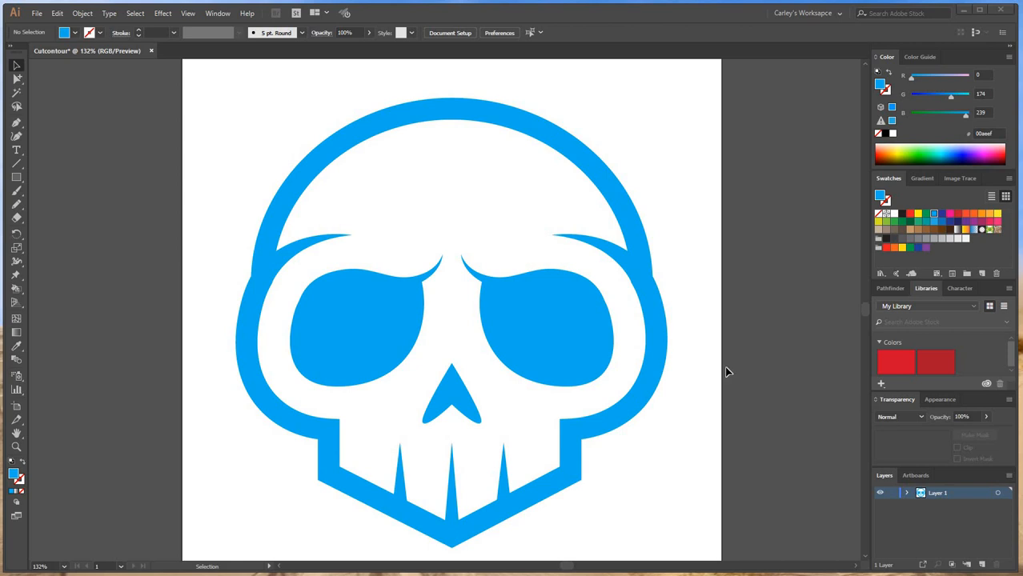
pyautogui.moveTo(712, 430)
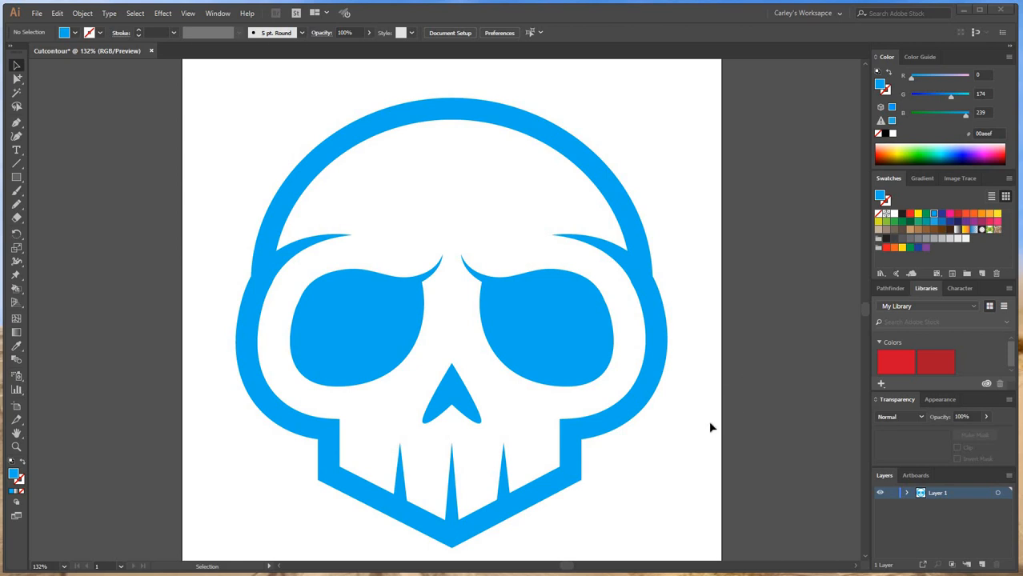
pyautogui.moveTo(765, 463)
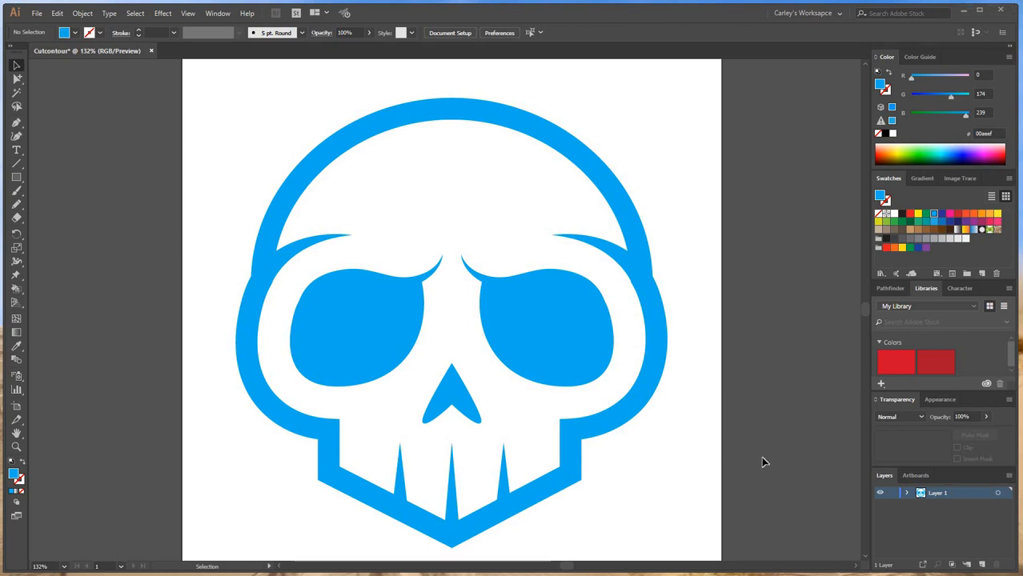
pyautogui.moveTo(750, 423)
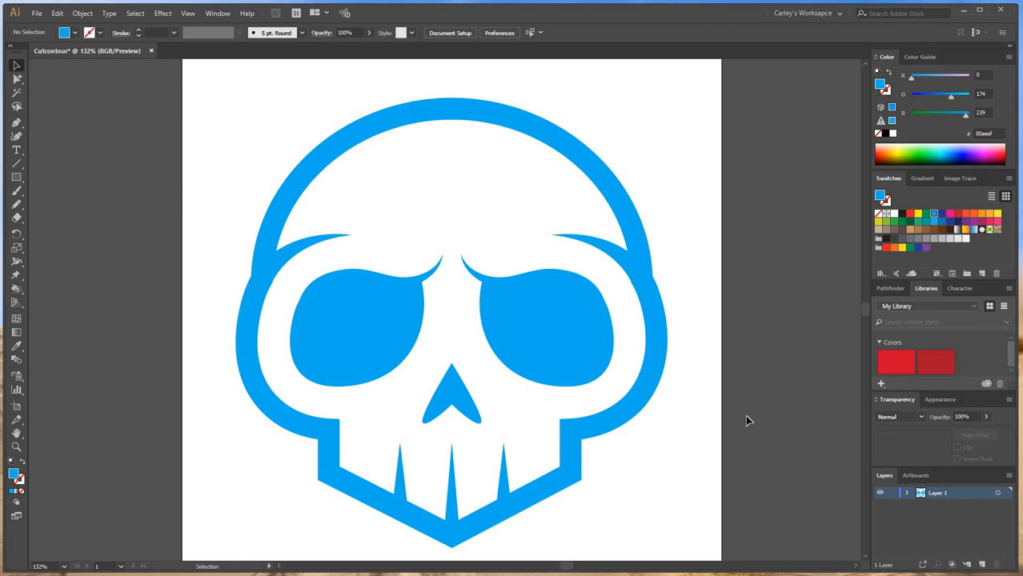
pyautogui.moveTo(728, 401)
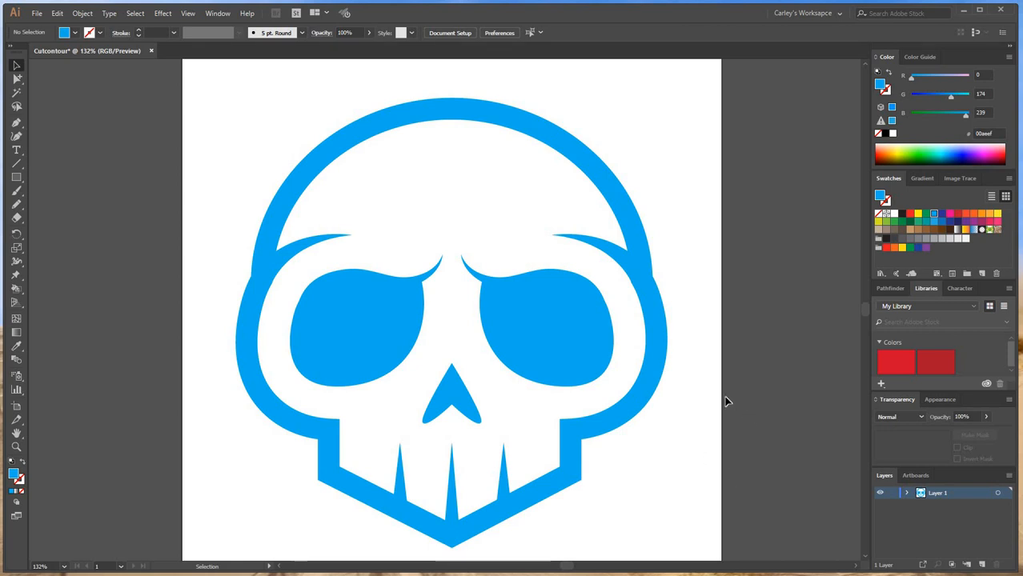
pyautogui.moveTo(213, 152)
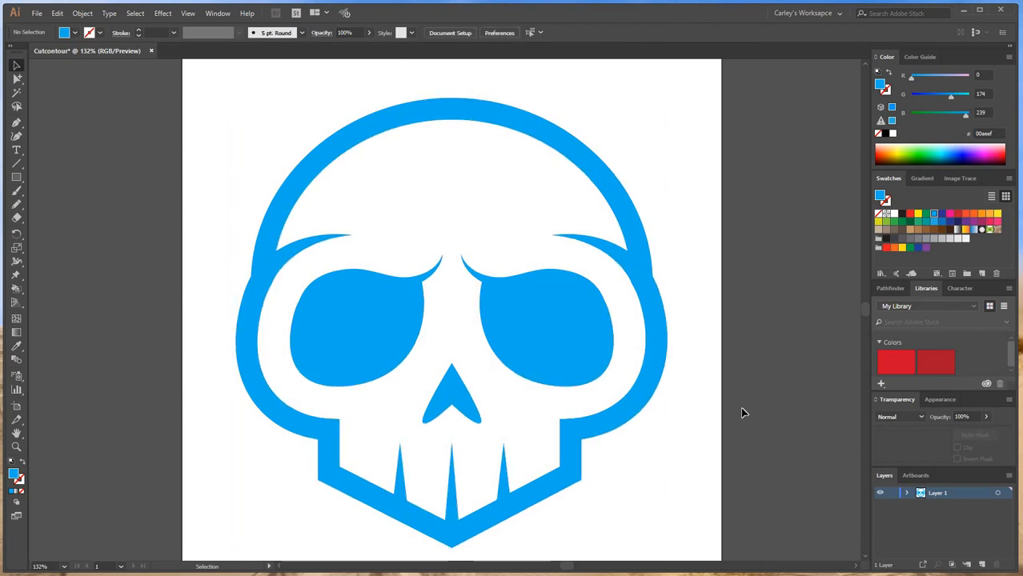
pyautogui.moveTo(737, 434)
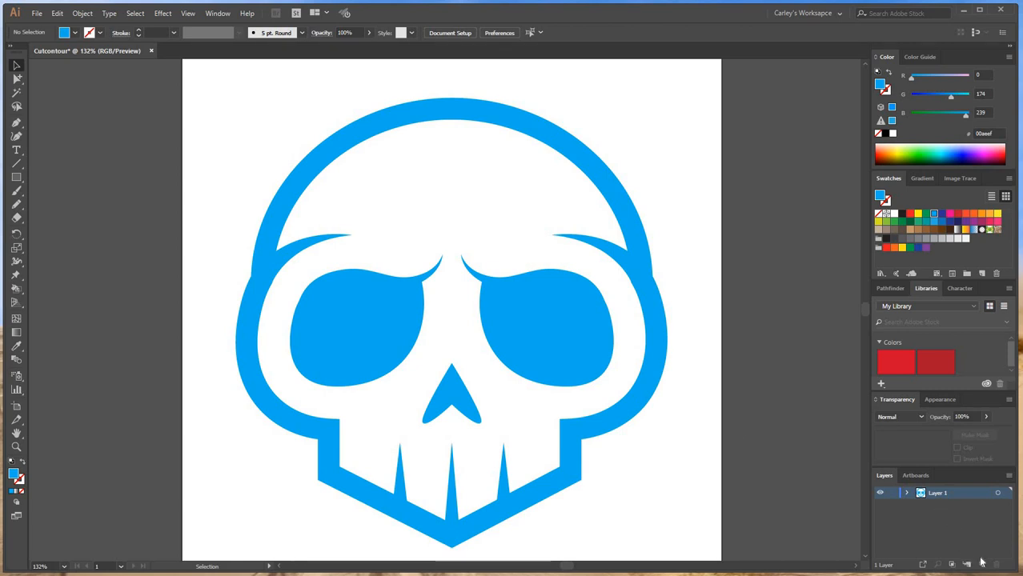
# Add layers, rename them CUT, ART and BLEED, and select the skull artwork.
pyautogui.click(967, 563)
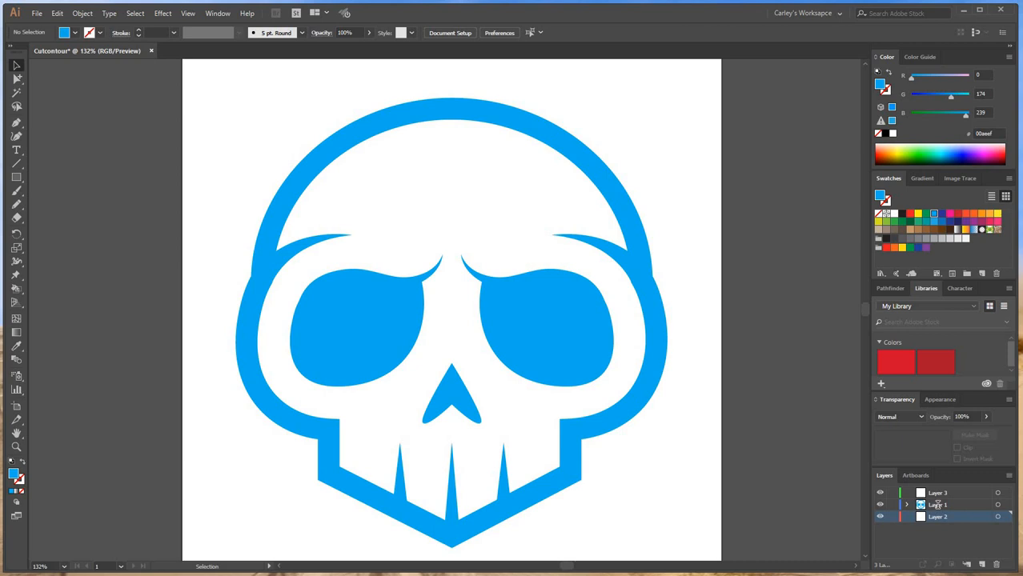
pyautogui.doubleClick(938, 505)
pyautogui.write('ART')
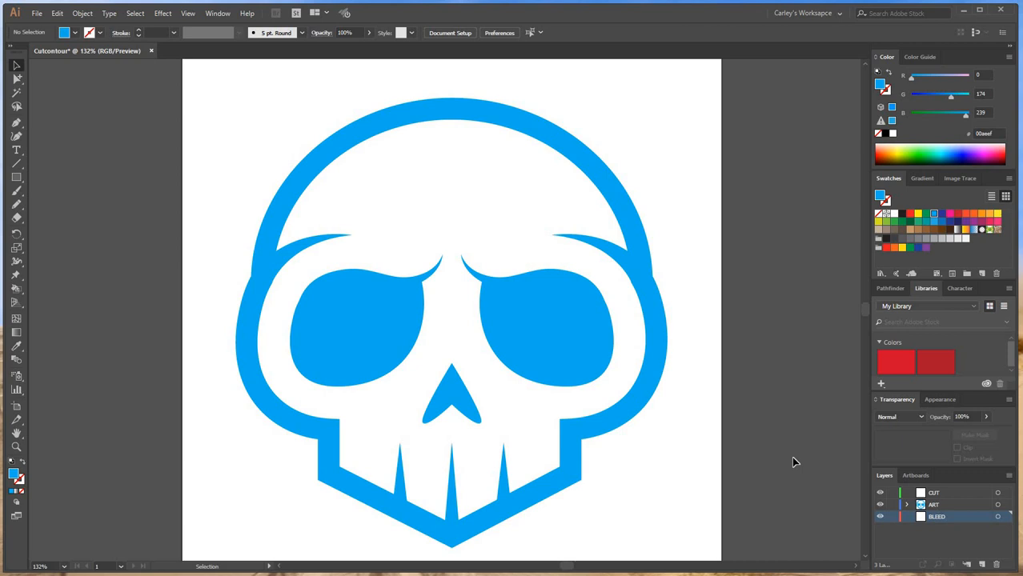
pyautogui.click(933, 505)
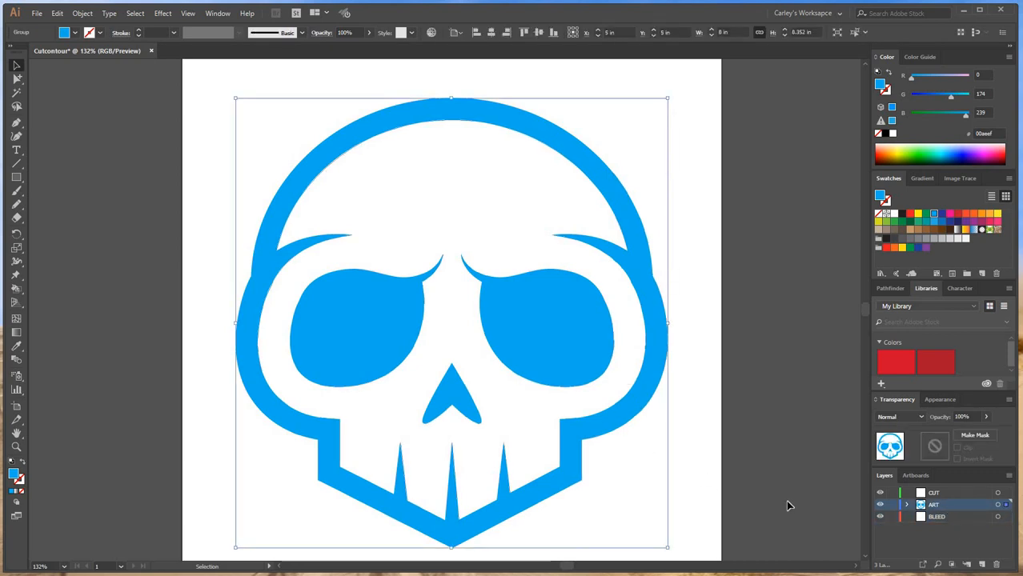
# Lock the ART skull, paste a copy in front onto the CUT layer, and reselect it.
pyautogui.click(83, 13)
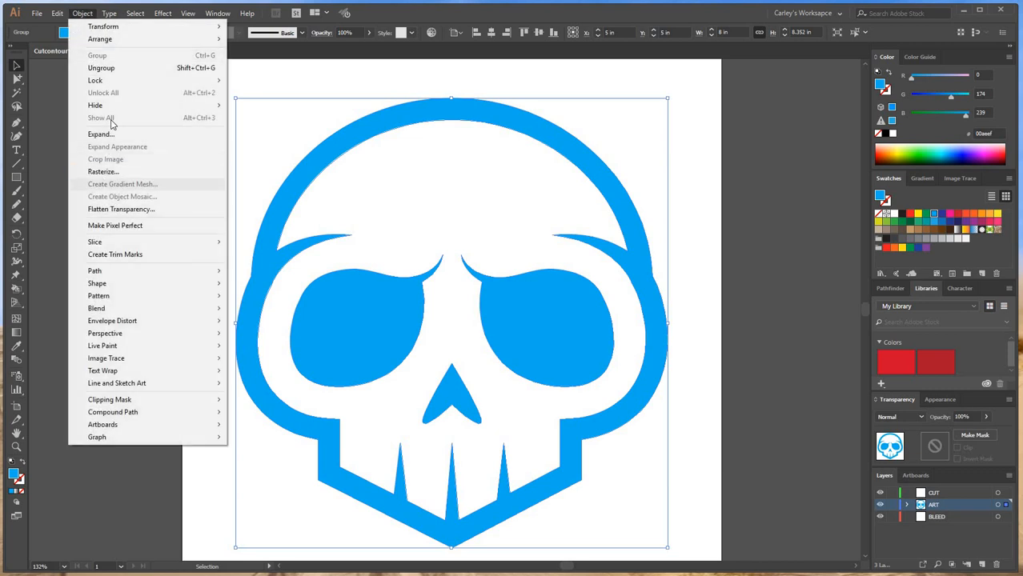
pyautogui.click(57, 12)
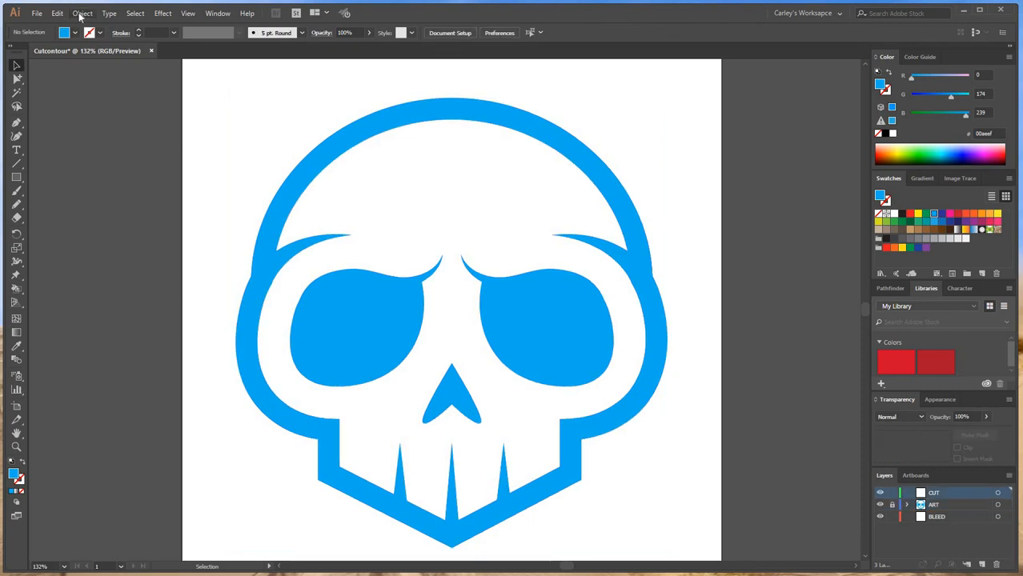
pyautogui.click(58, 12)
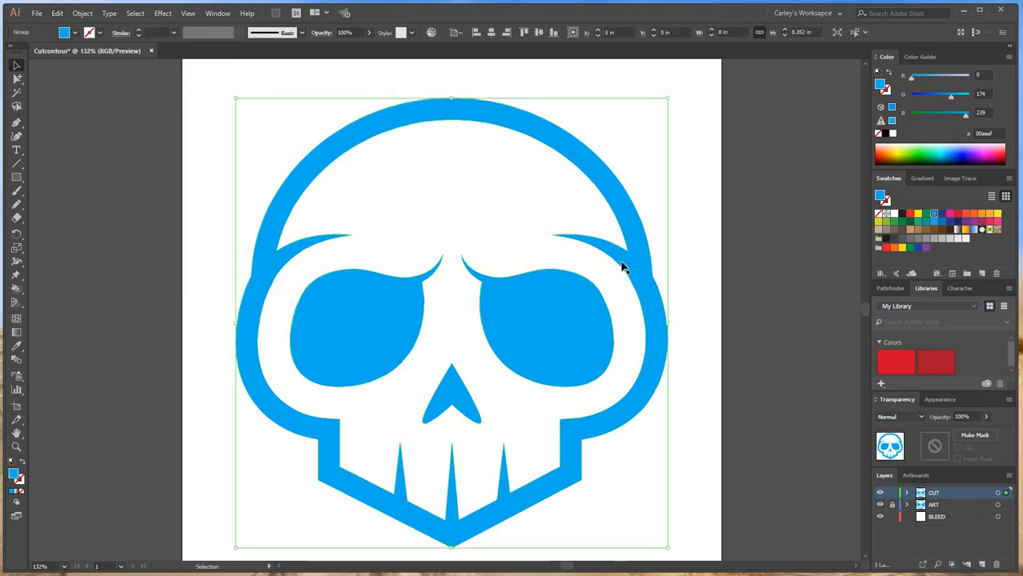
pyautogui.click(799, 445)
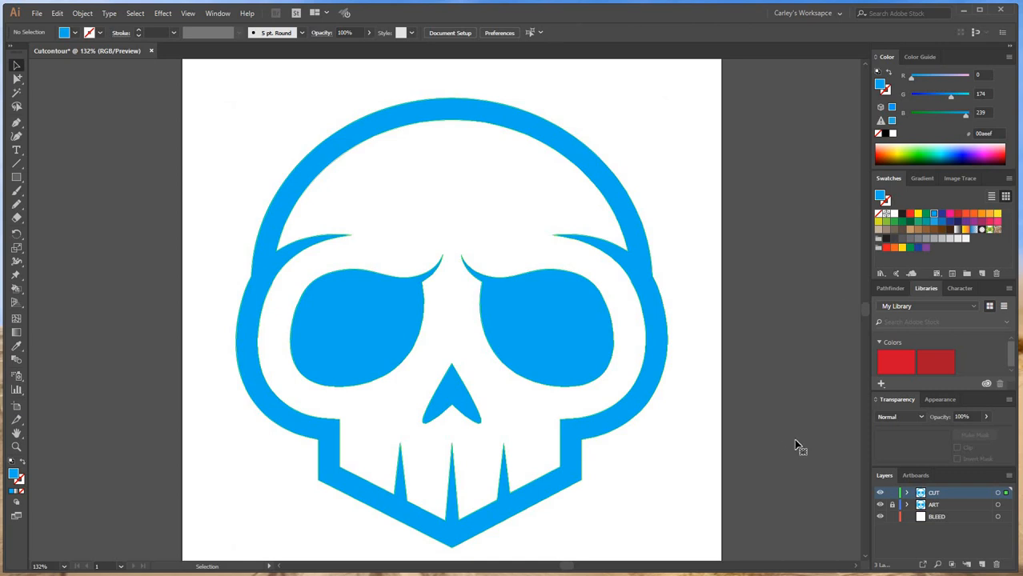
pyautogui.click(451, 320)
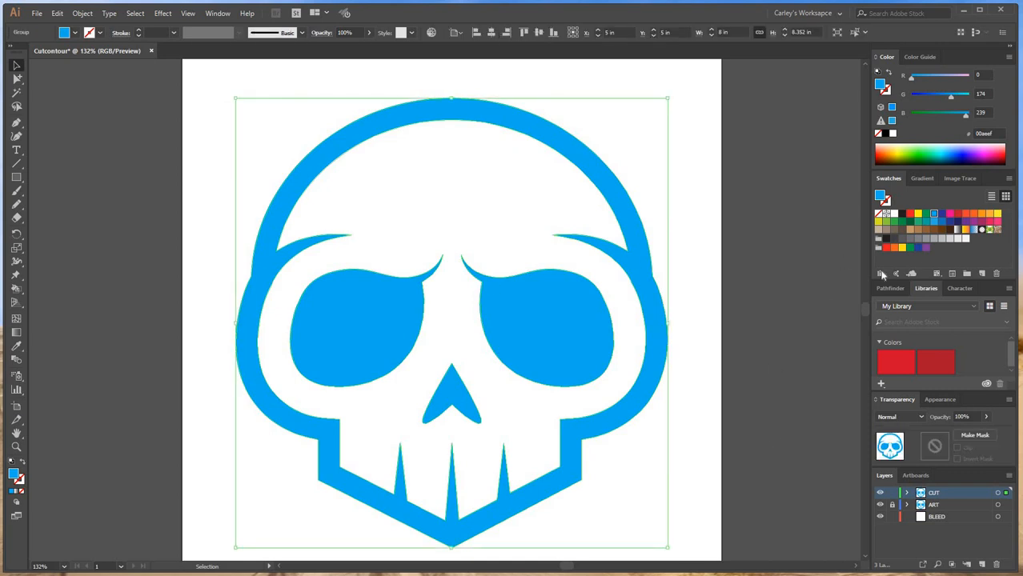
pyautogui.moveTo(980, 275)
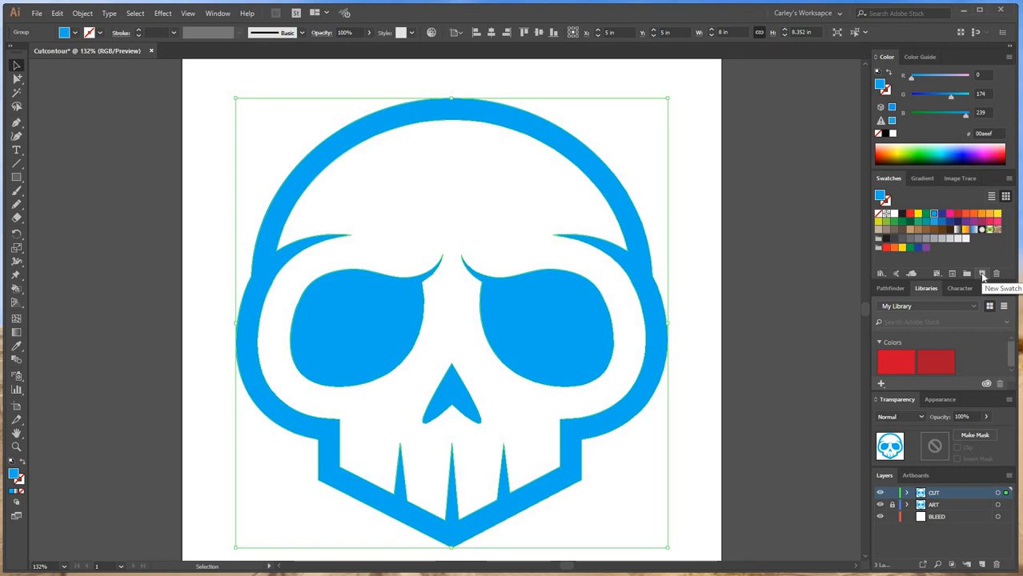
# Define a new swatch named CutContour as a CMYK spot colour at 0/100/0/0.
pyautogui.click(983, 274)
pyautogui.write('C')
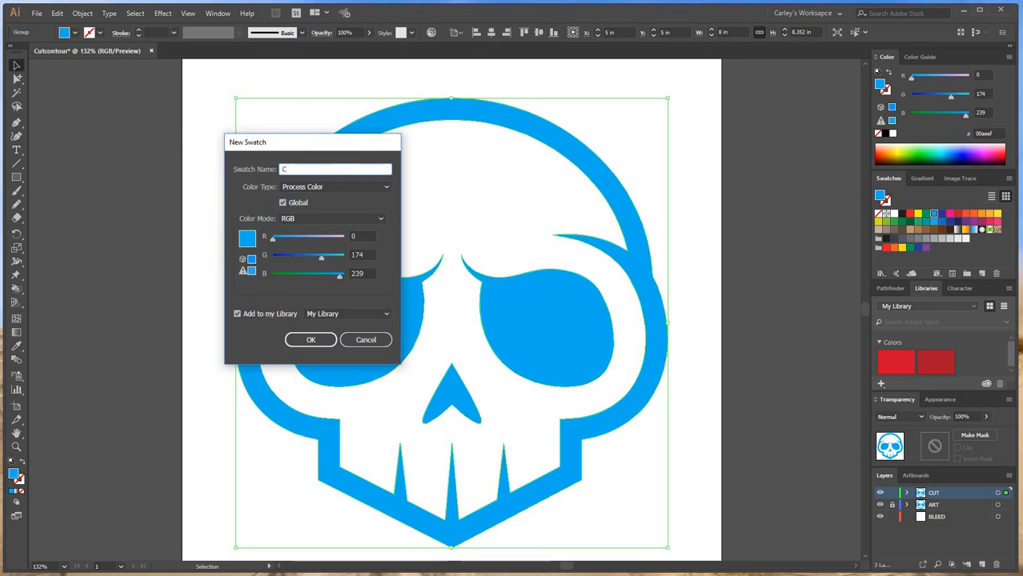
pyautogui.write('utCon')
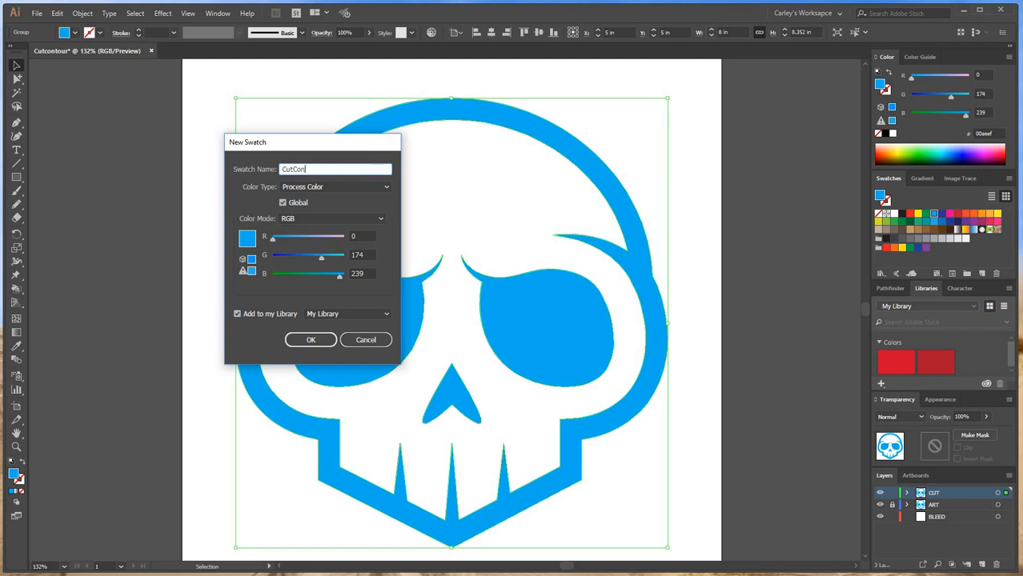
pyautogui.write('tour')
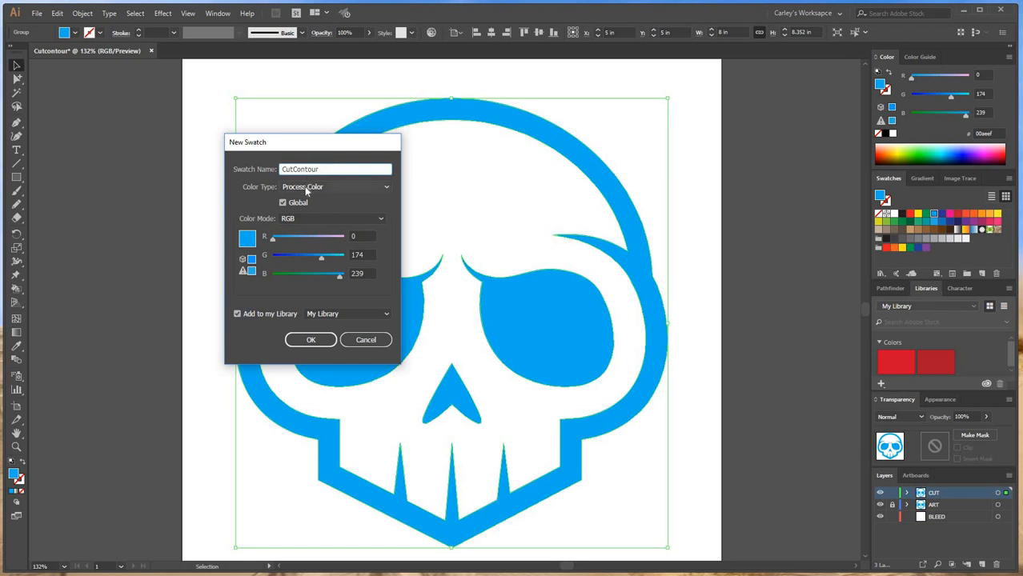
pyautogui.click(334, 186)
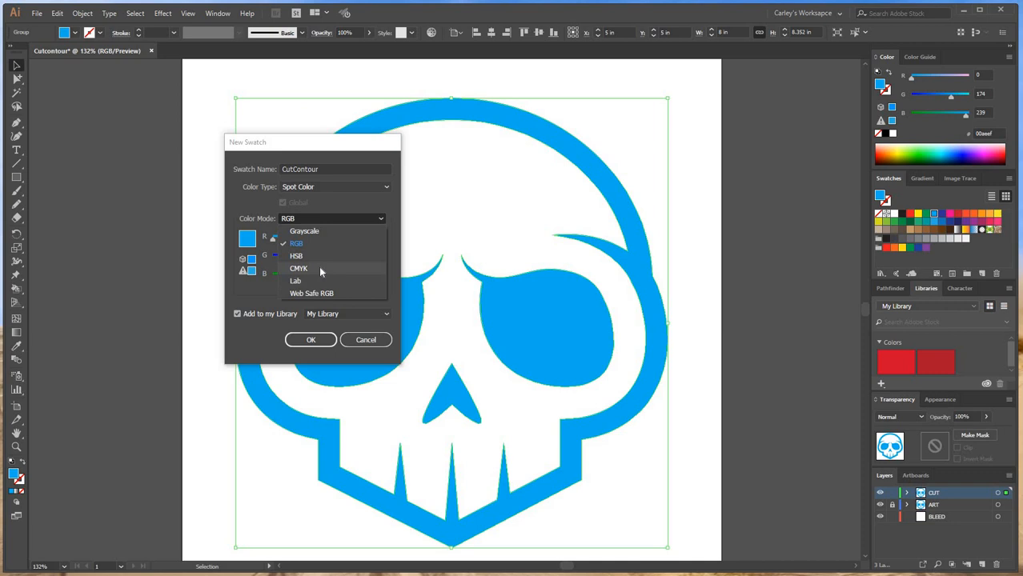
pyautogui.click(298, 269)
pyautogui.write('100')
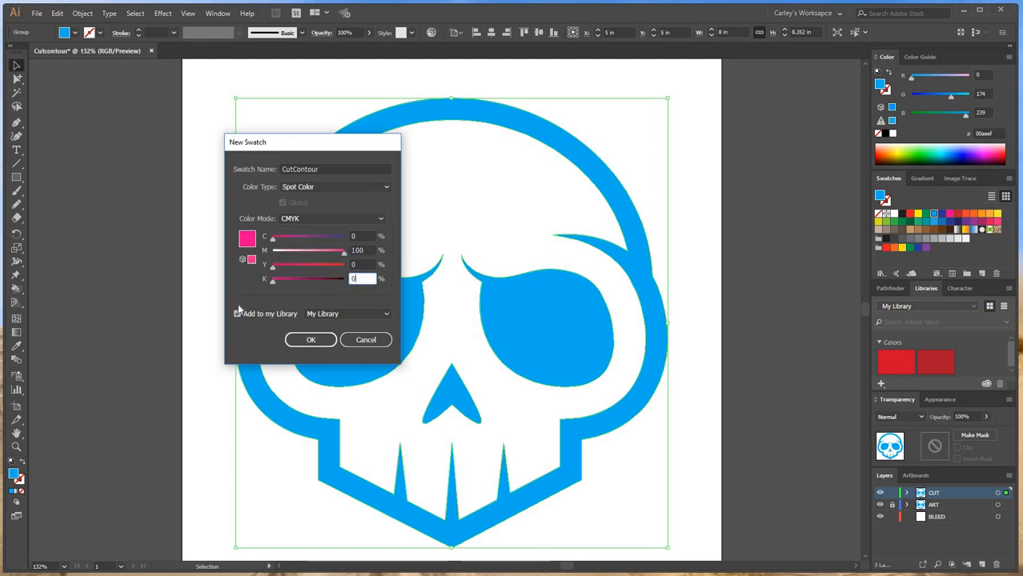
pyautogui.click(237, 312)
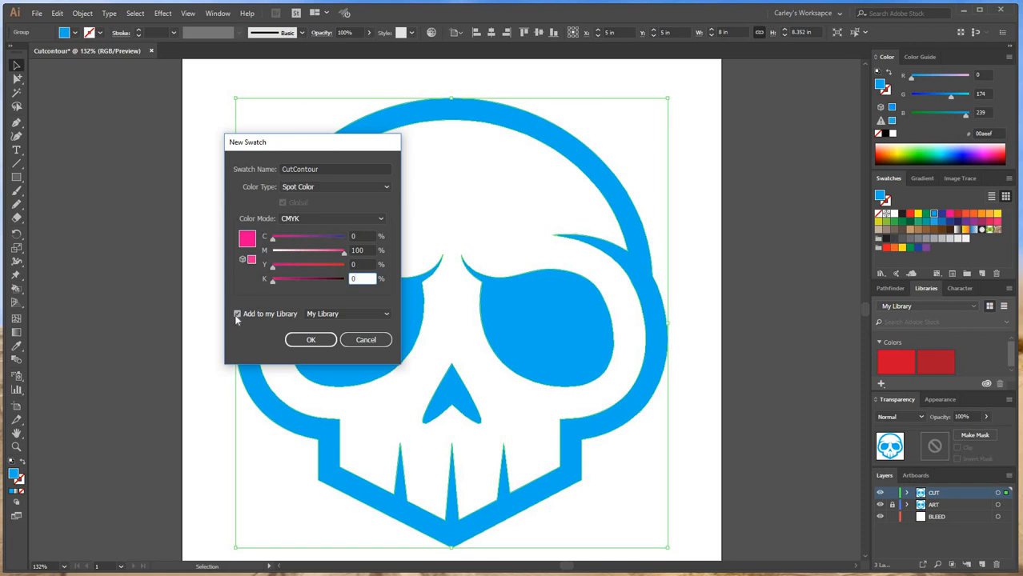